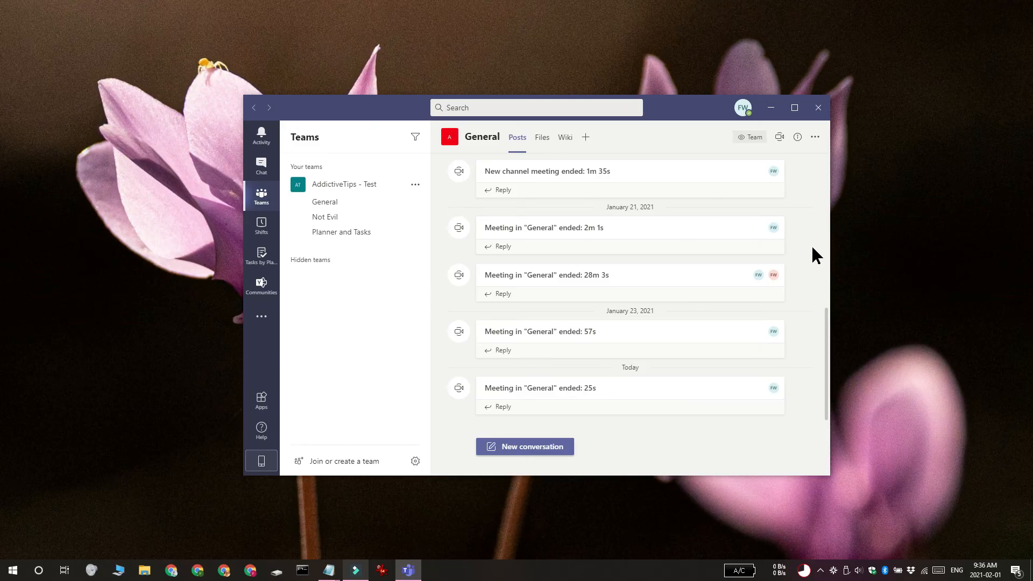
{"action": "mouse_move", "coordinate": [501, 265]}
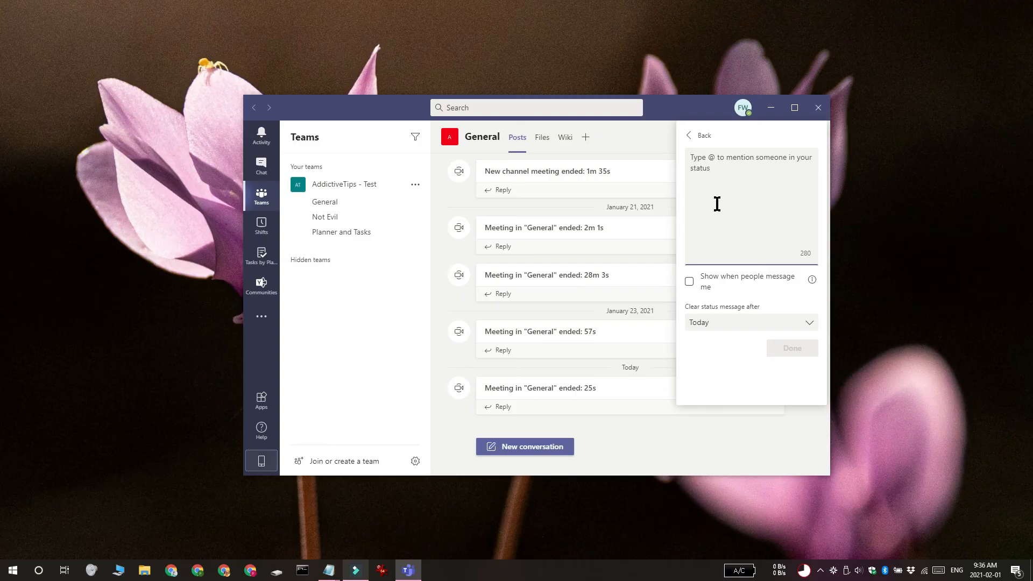
{"action": "type", "text": "I'm out of office"}
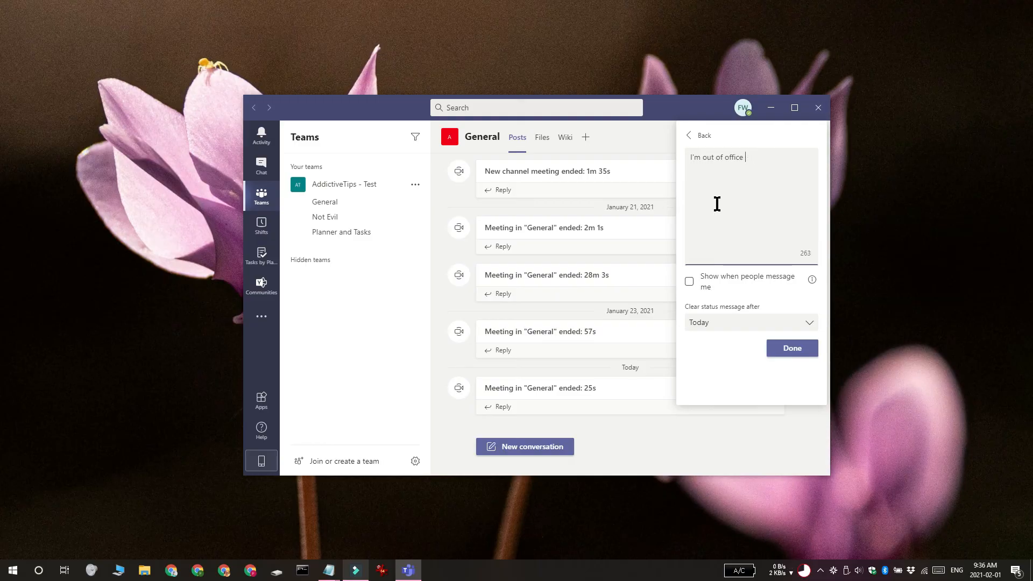
{"action": "type", "text": "until"}
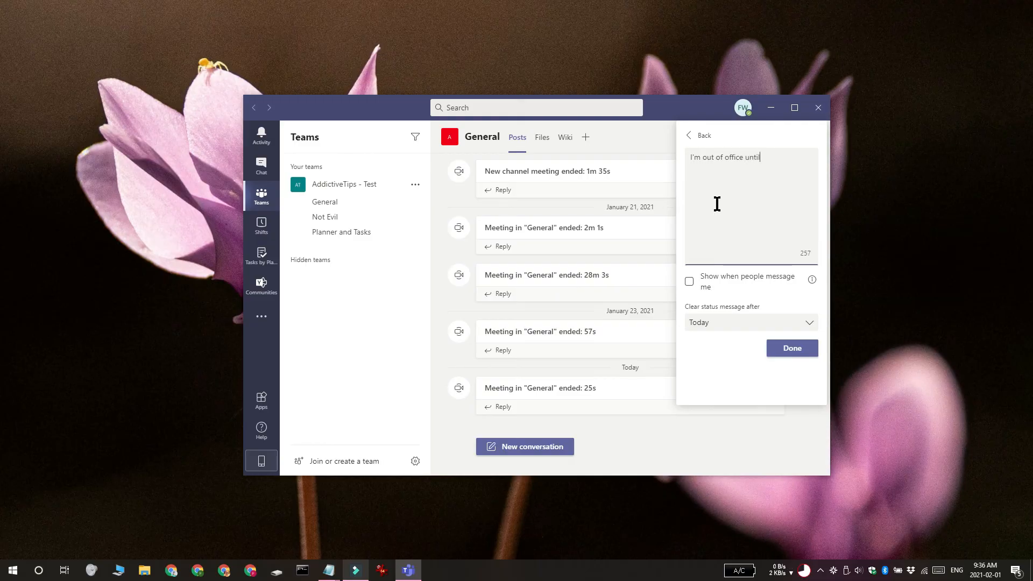
{"action": "type", "text": "Feb 15"}
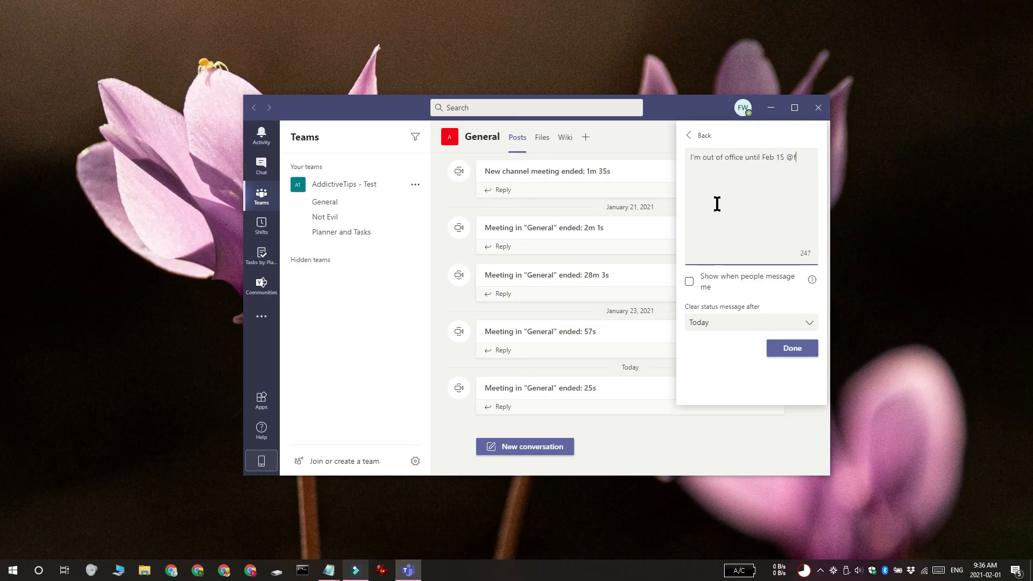
{"action": "type", "text": "@f"}
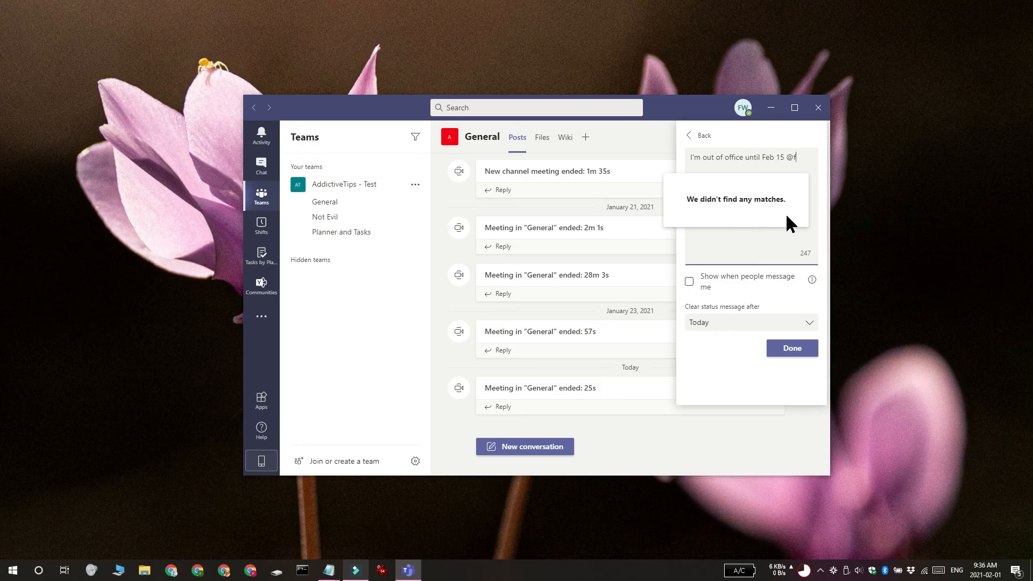
{"action": "type", "text": "at"}
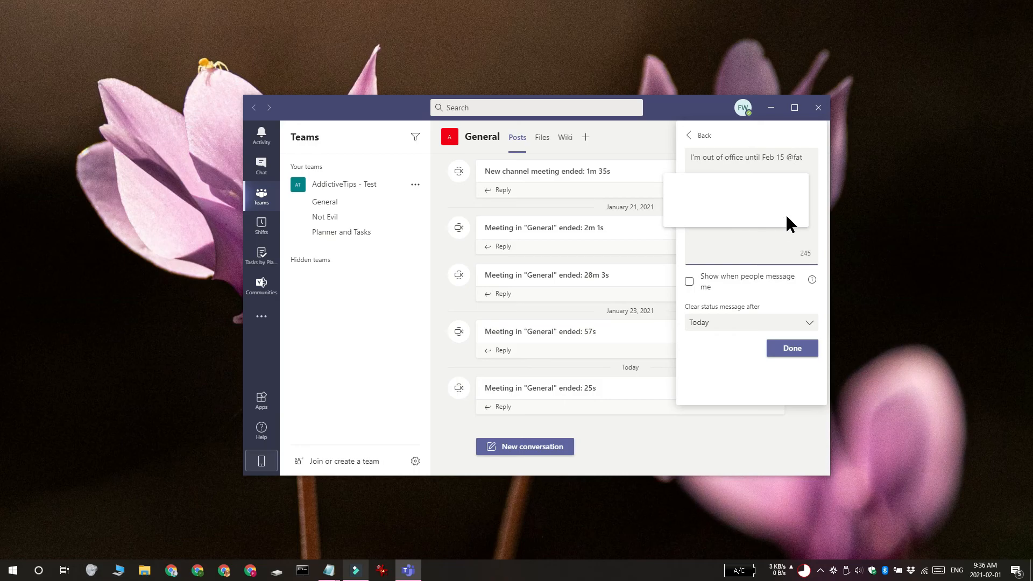
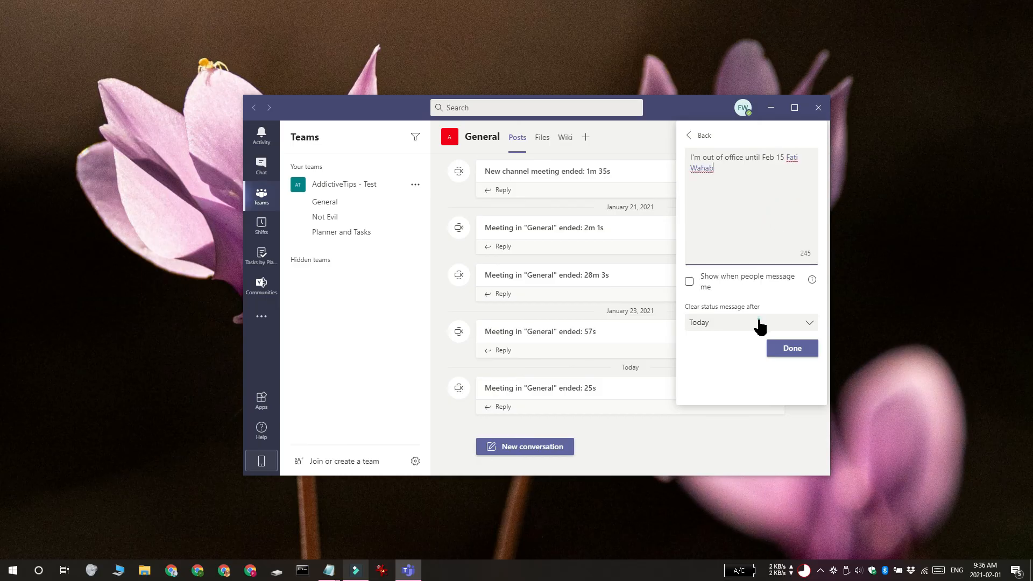
Step: Set the status message to clear on a custom date of Feb 15 and save it with Done
{"action": "left_click", "coordinate": [751, 323]}
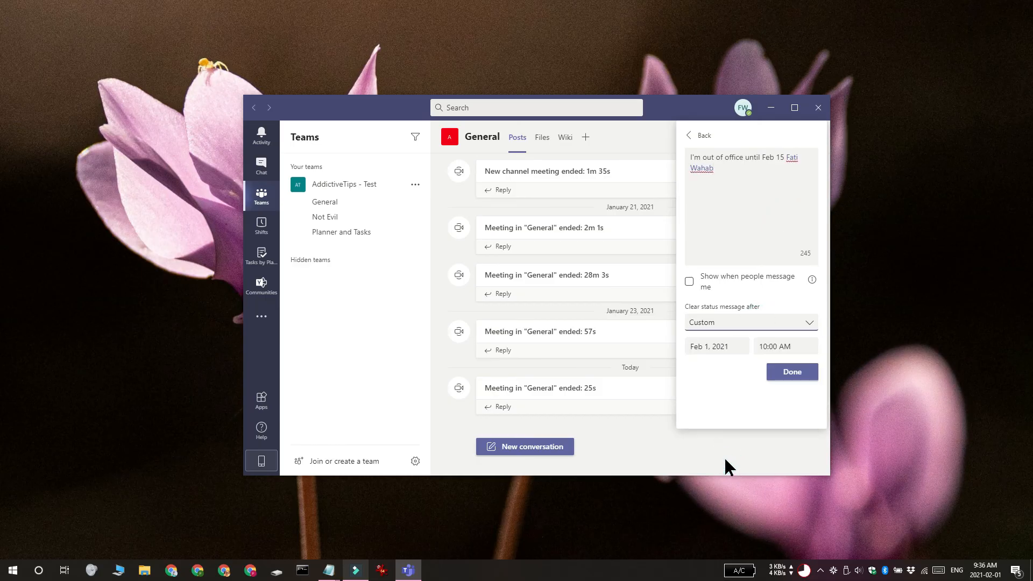
{"action": "left_click", "coordinate": [716, 347]}
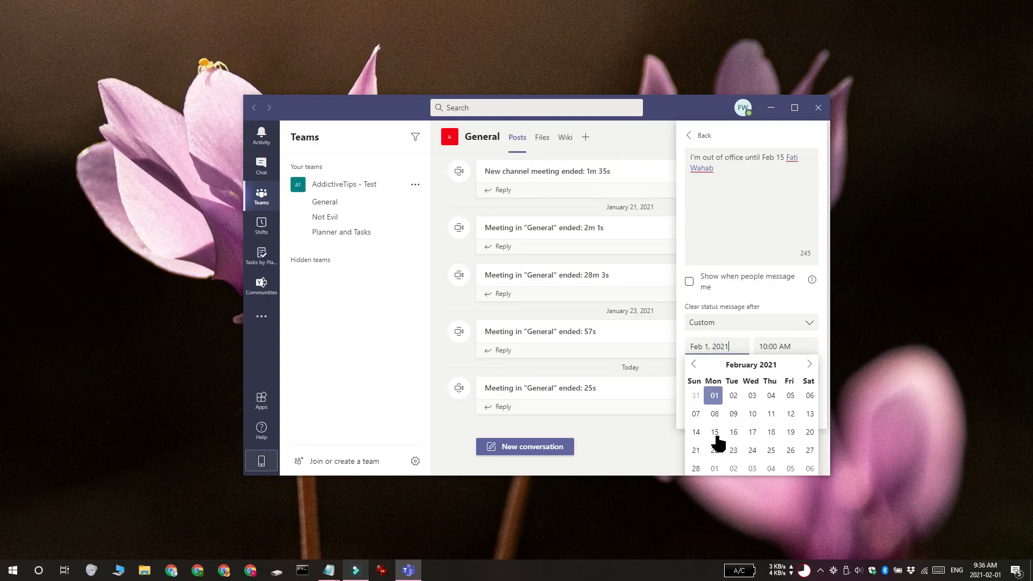
{"action": "left_click", "coordinate": [714, 431]}
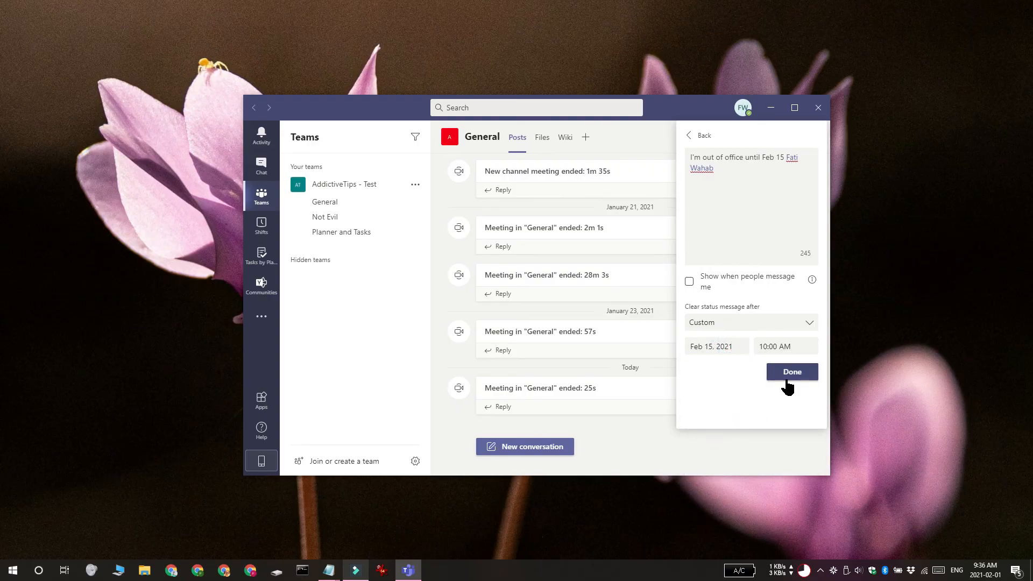
{"action": "left_click", "coordinate": [792, 374]}
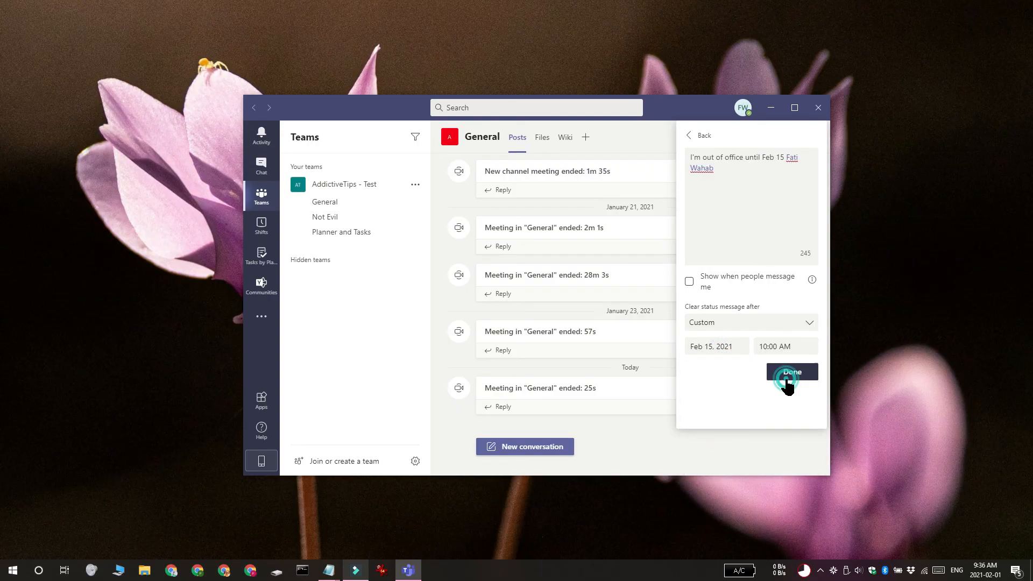
{"action": "left_click", "coordinate": [792, 371]}
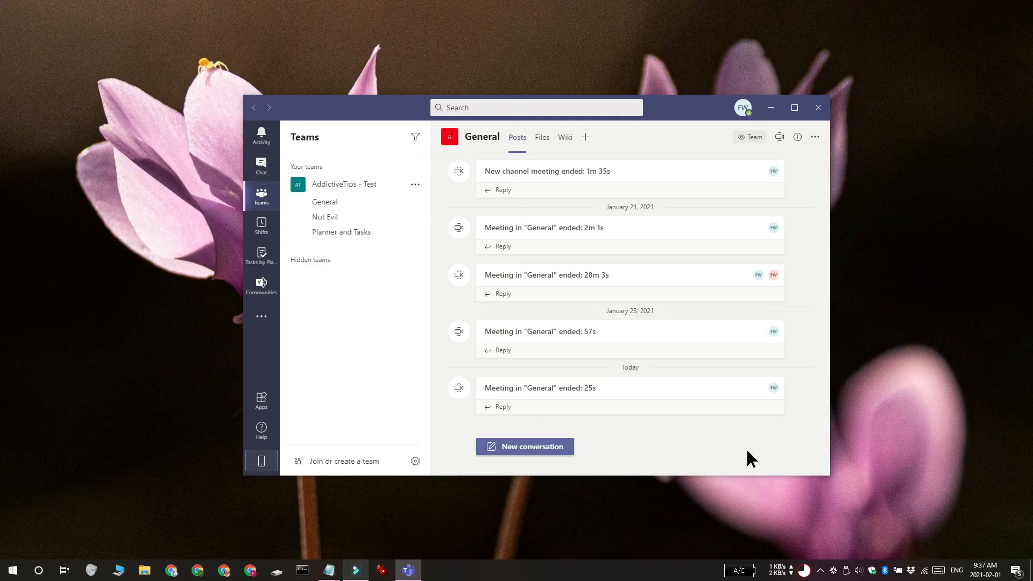
{"action": "mouse_move", "coordinate": [817, 107]}
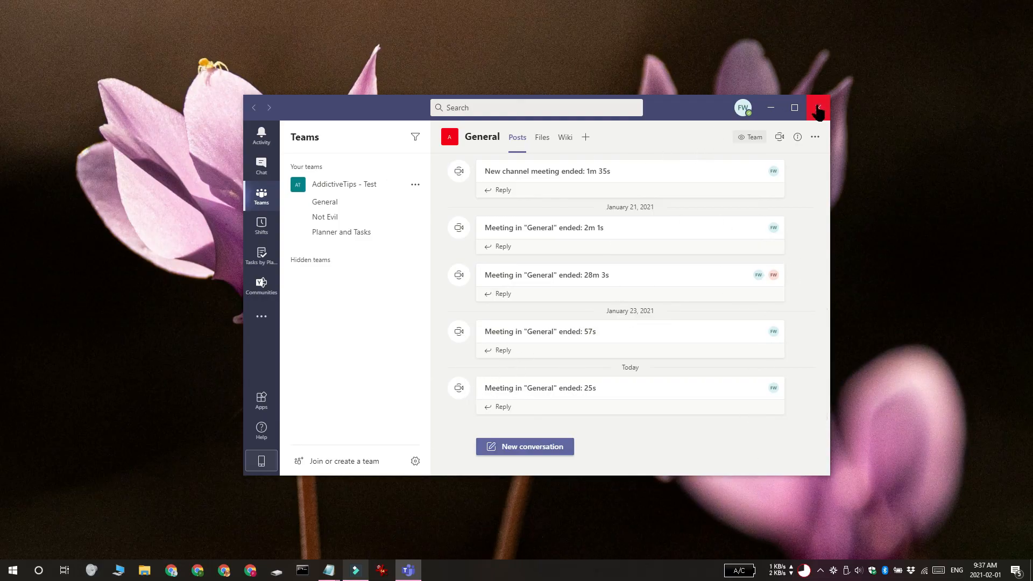
{"action": "left_click", "coordinate": [820, 108]}
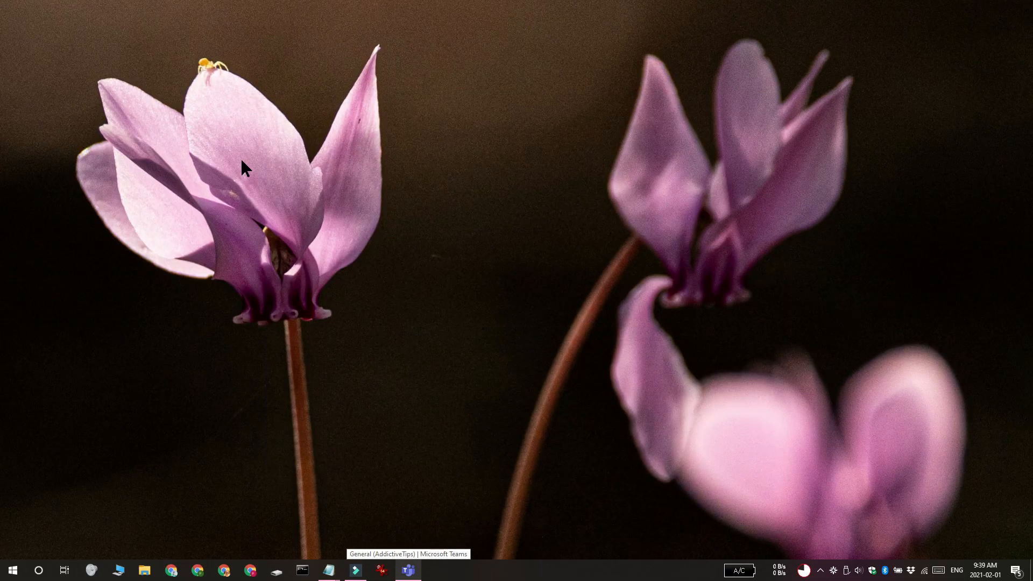
{"action": "left_click", "coordinate": [434, 570]}
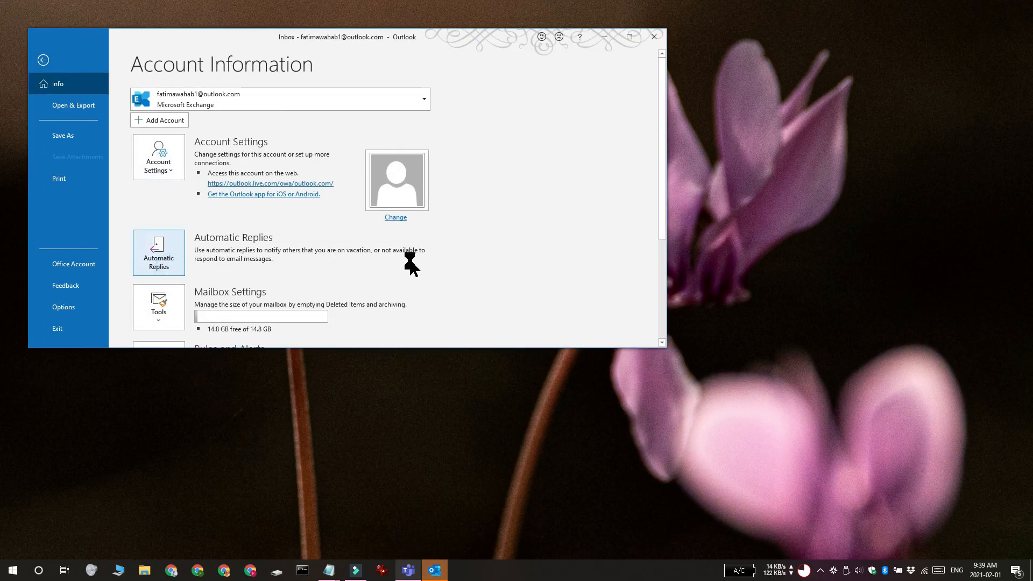
{"action": "left_click", "coordinate": [159, 252]}
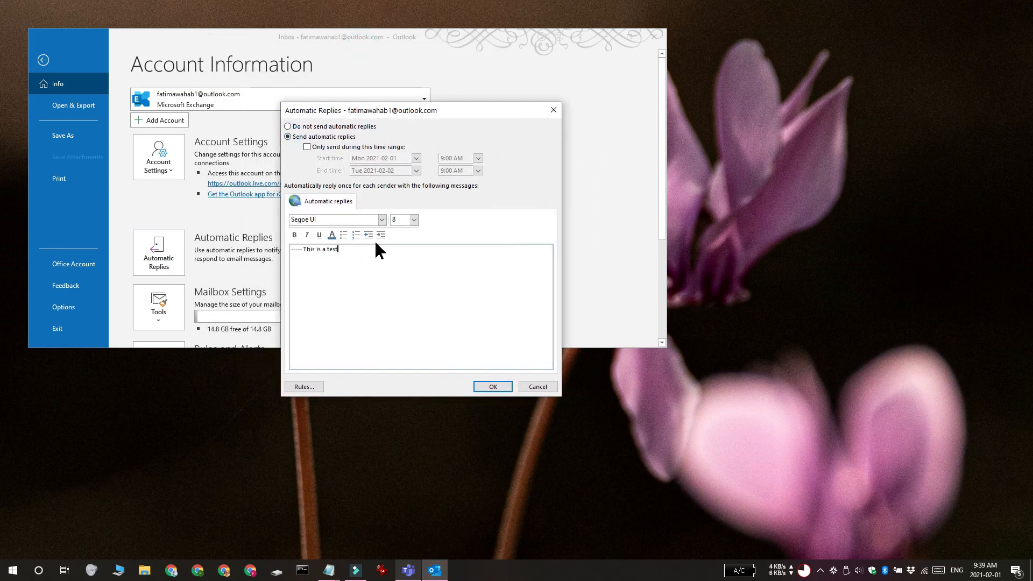
Step: Restrict automatic replies to the Feb 1–2, 2021 time range and confirm with OK
{"action": "left_click", "coordinate": [307, 147]}
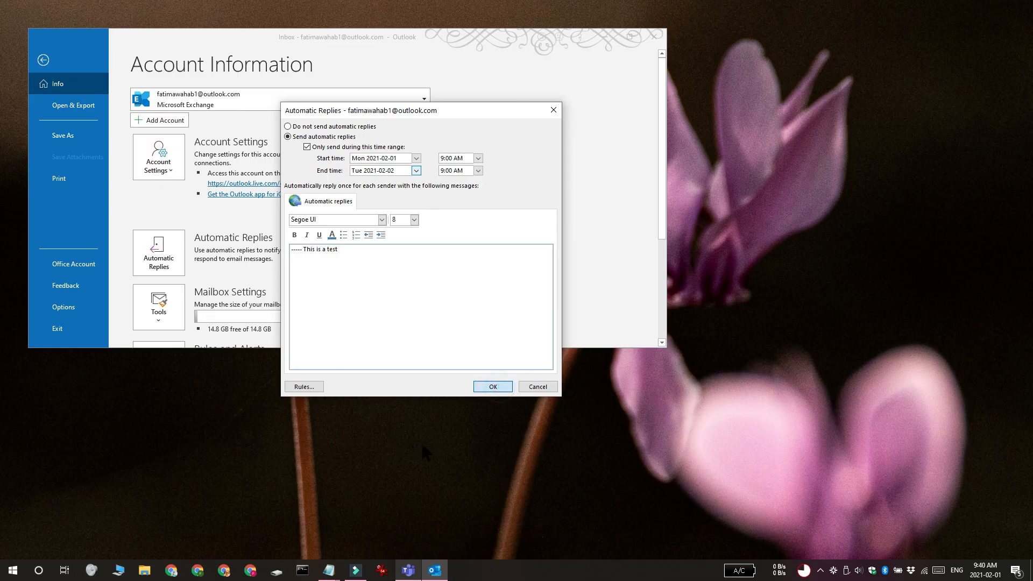
{"action": "left_click", "coordinate": [493, 387]}
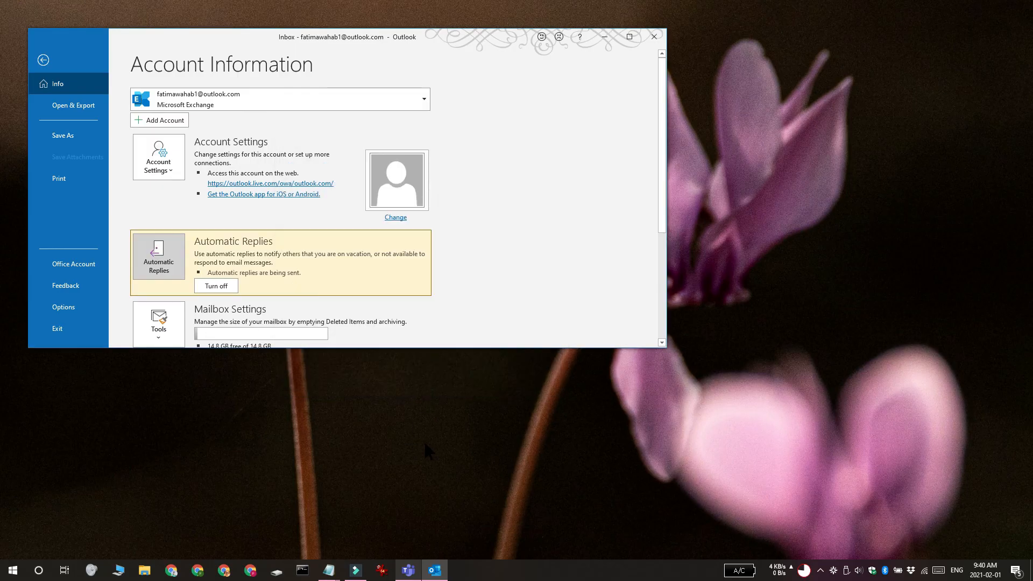